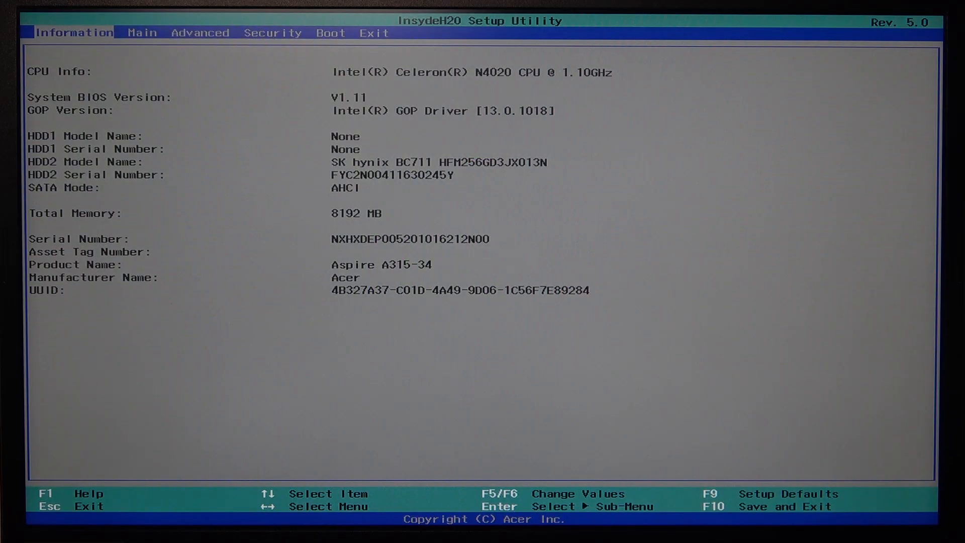
Move from the Information tab to the Main page holding System Time and Date.
key("right")
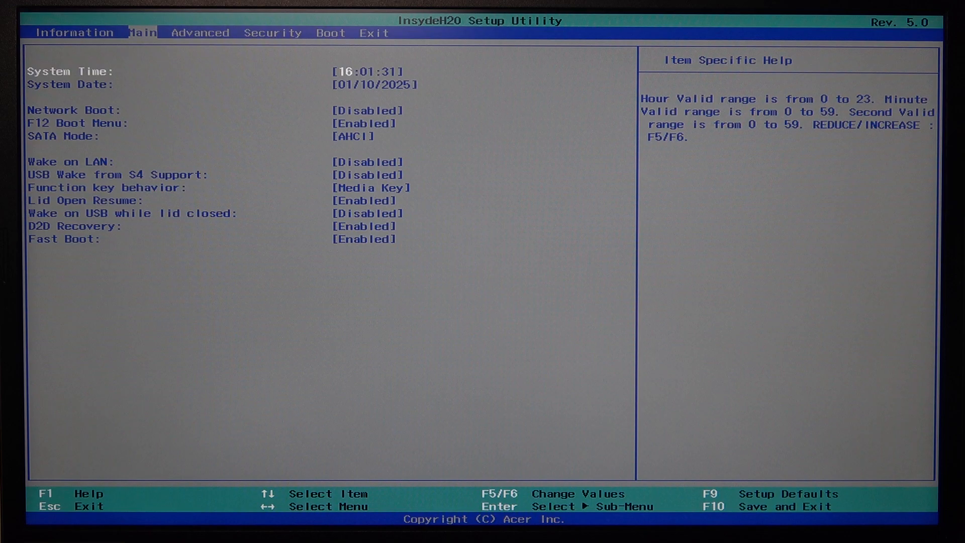
key("Down")
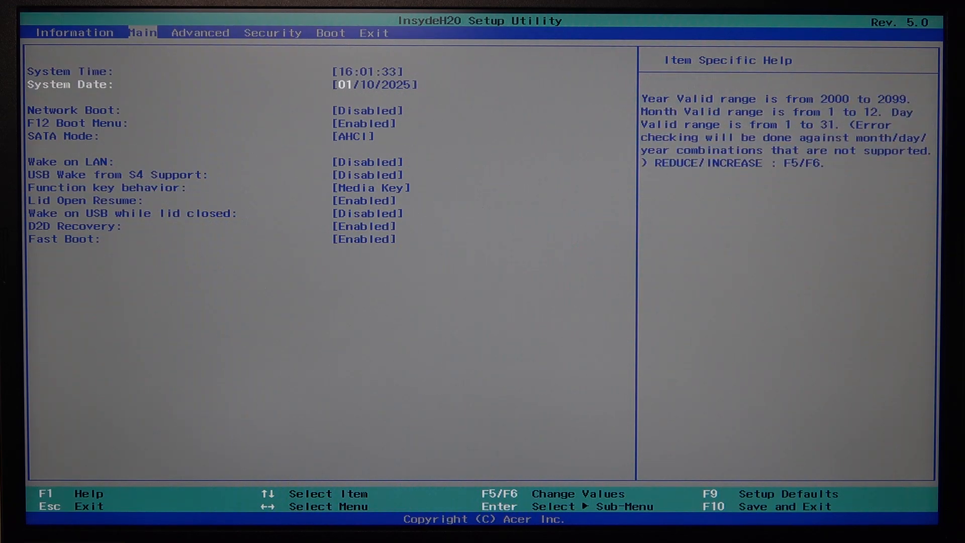
key("up")
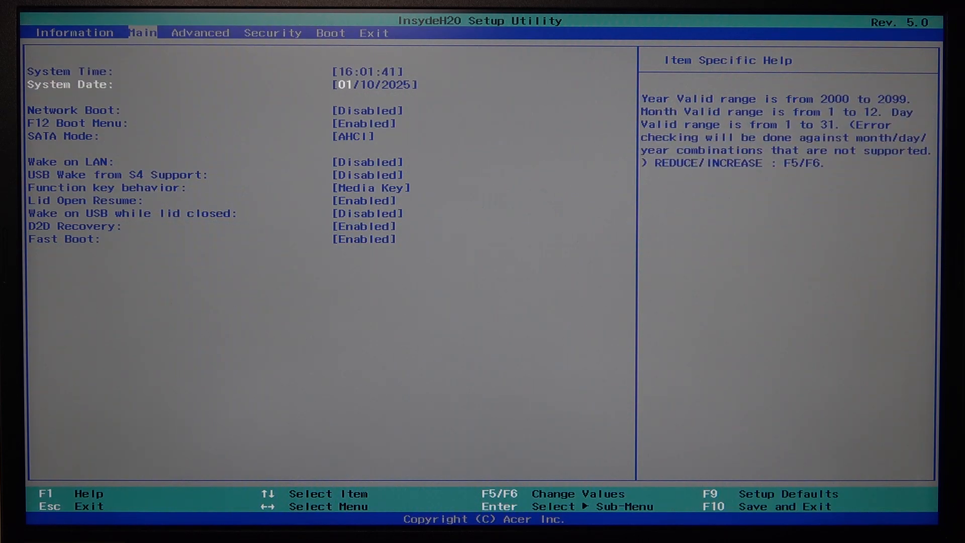
key("Up")
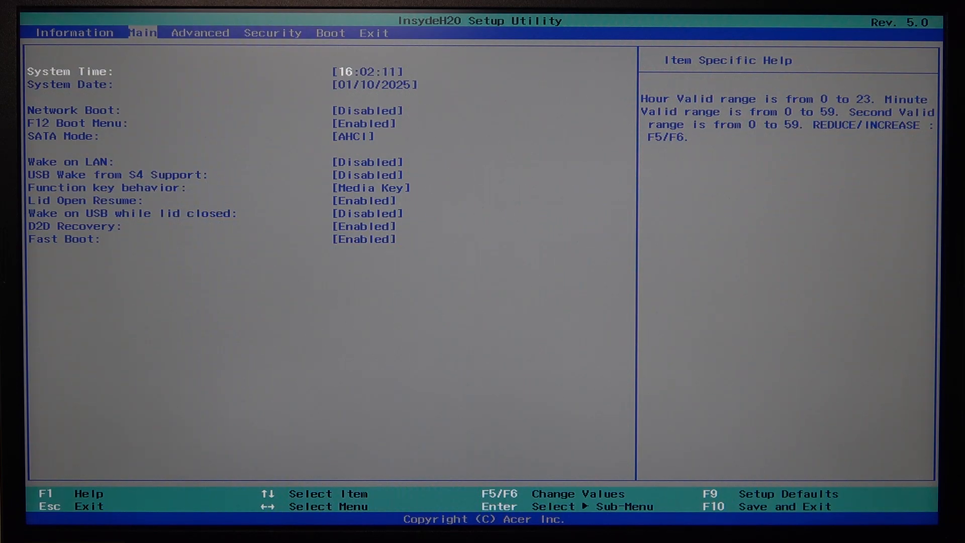
key("F5")
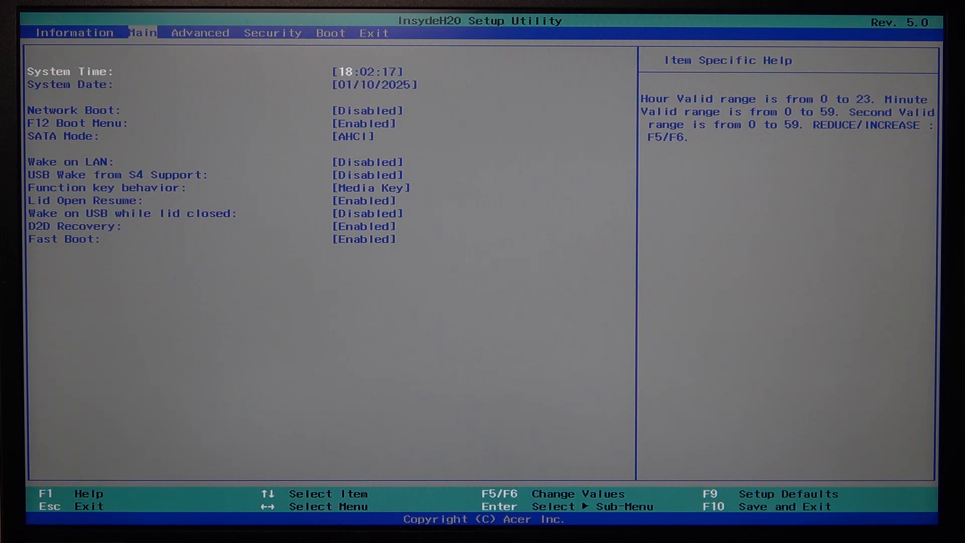
key("F5")
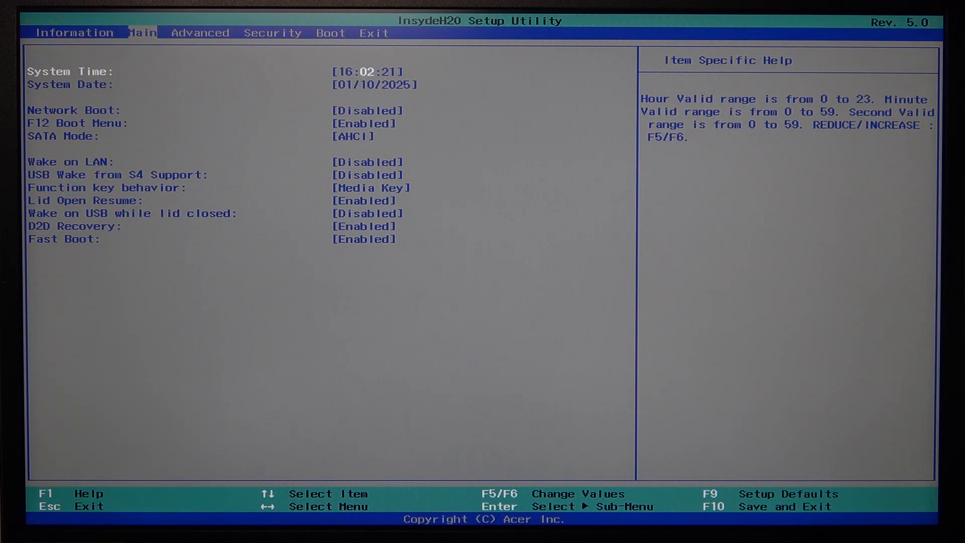
key("f1")
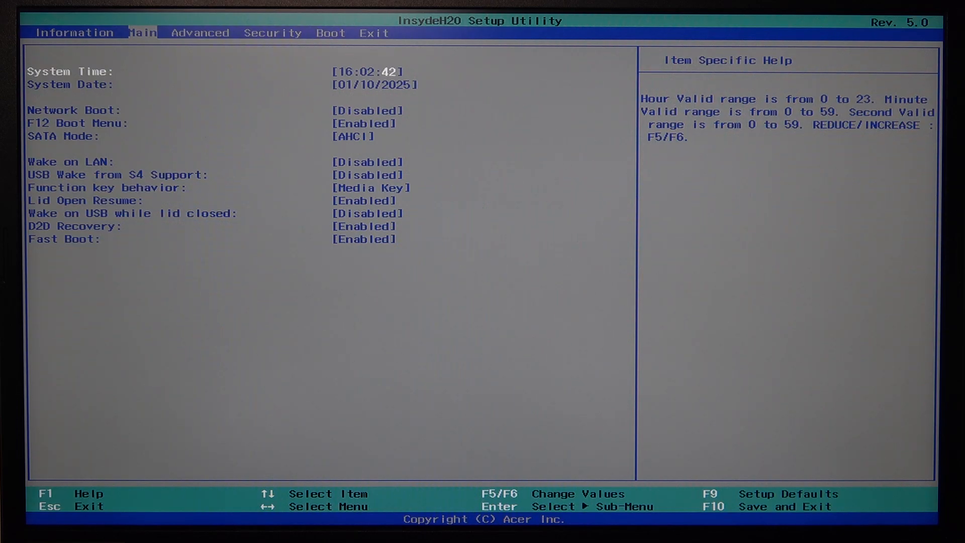
key("Down")
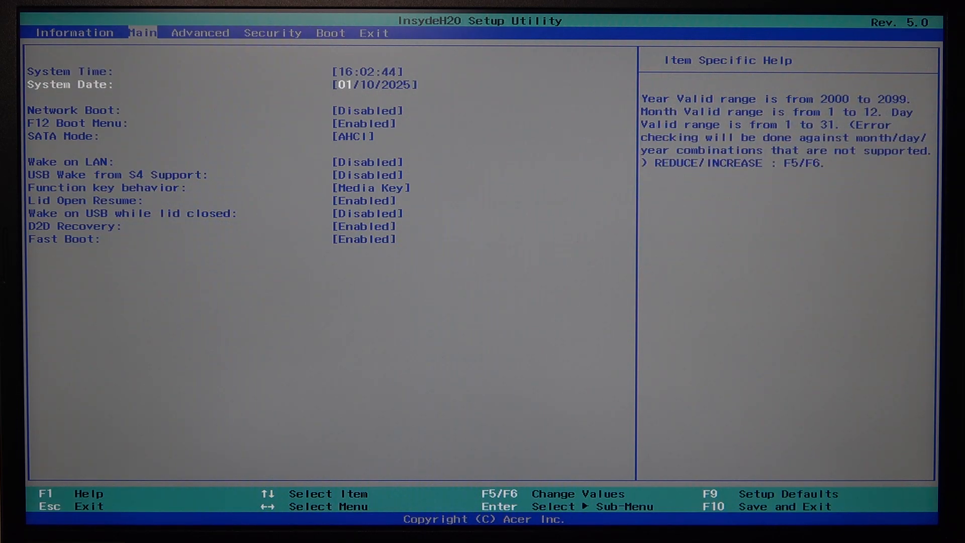